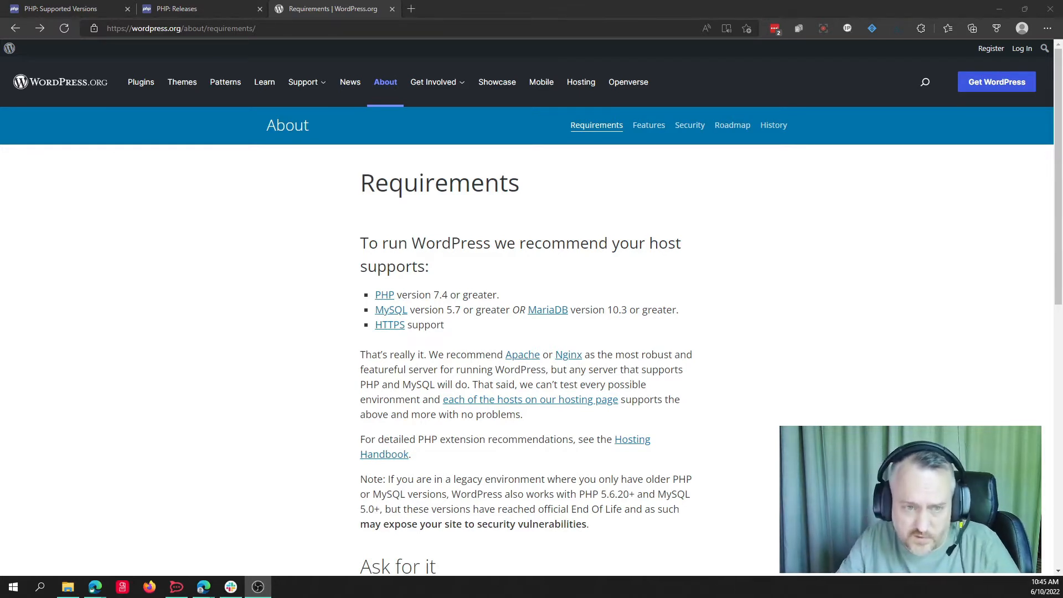
mouse_move(658, 328)
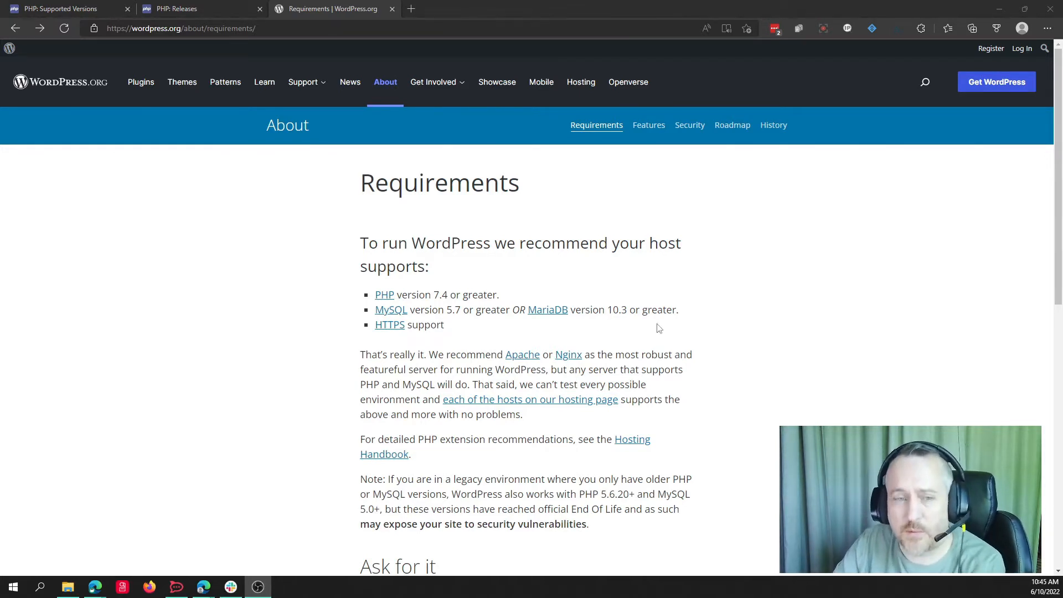
mouse_move(397, 214)
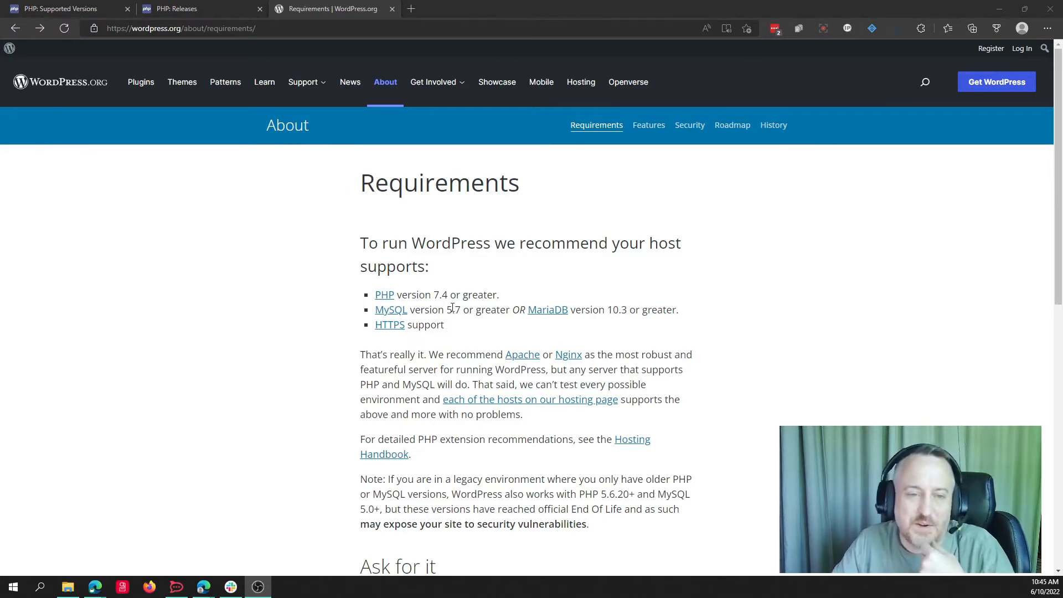
mouse_move(439, 306)
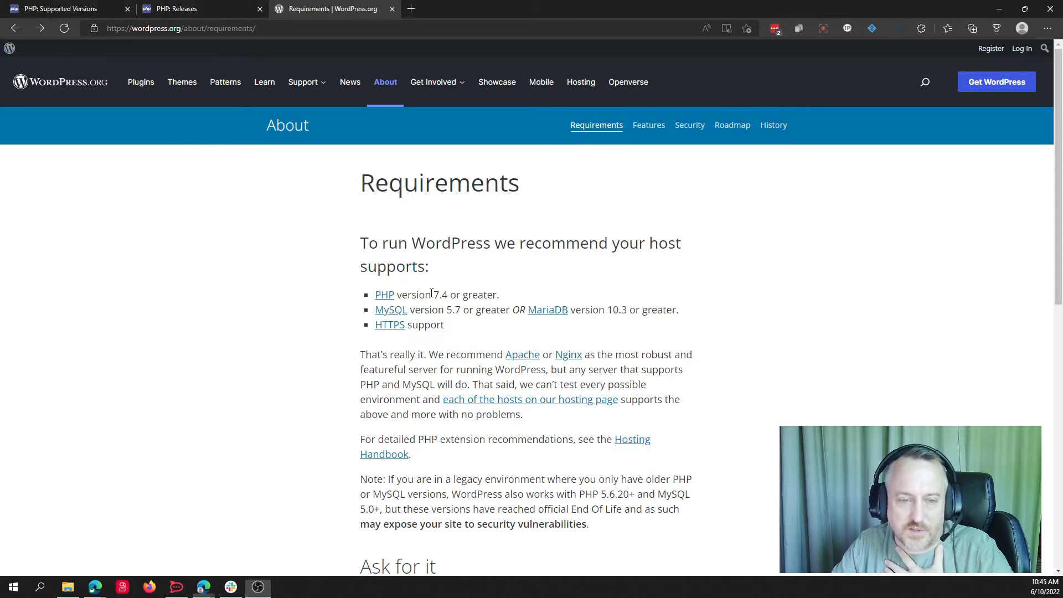
- Review the PHP Supported Versions page, then return to the WordPress Requirements page showing PHP 7.4 or greater
double_click(441, 294)
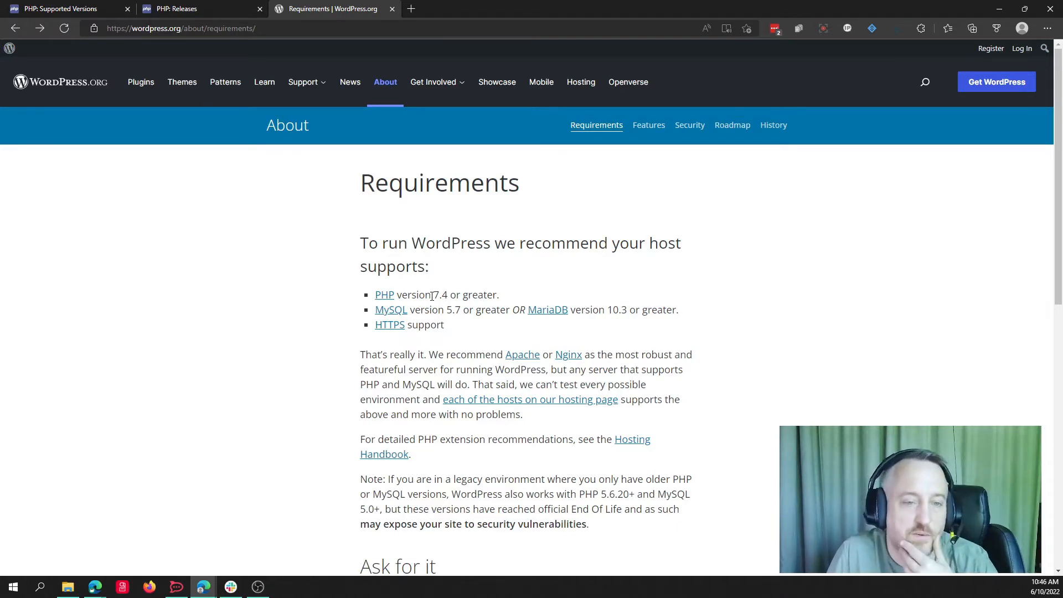
mouse_move(406, 314)
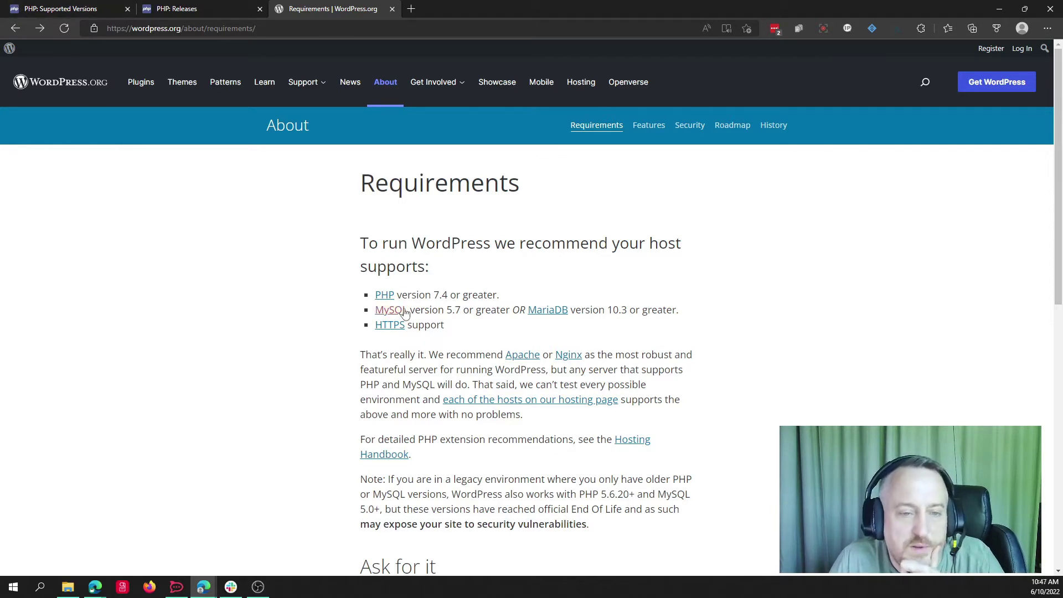
mouse_move(248, 201)
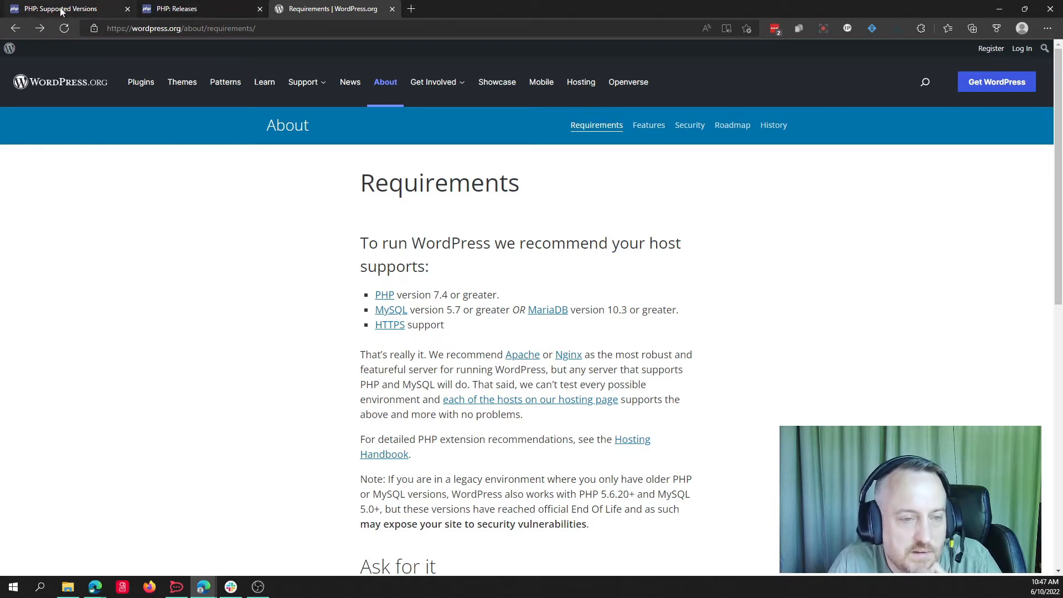
click(61, 9)
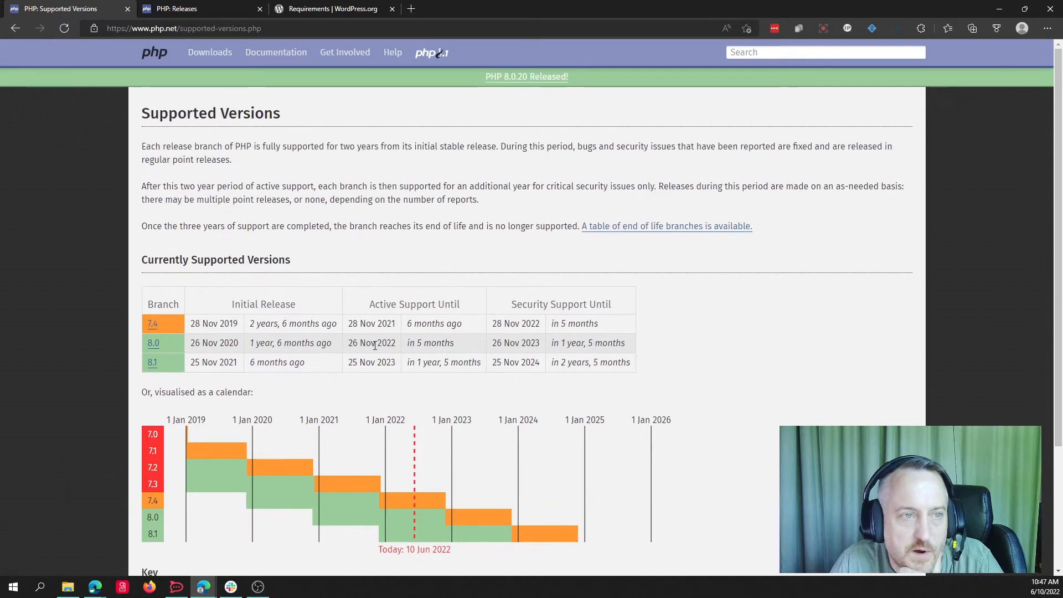
scroll(down, 3)
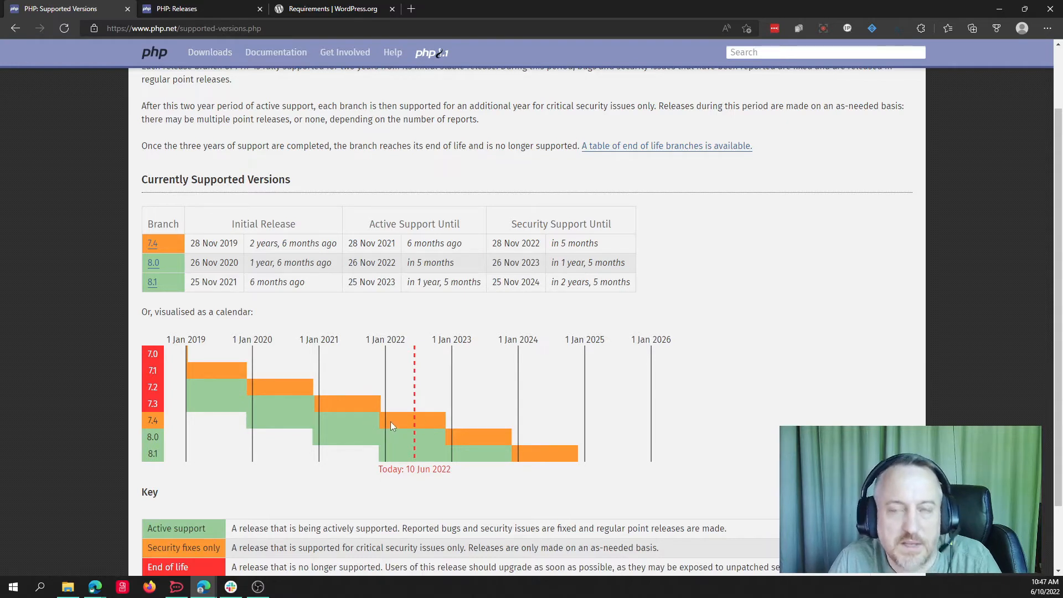
mouse_move(384, 410)
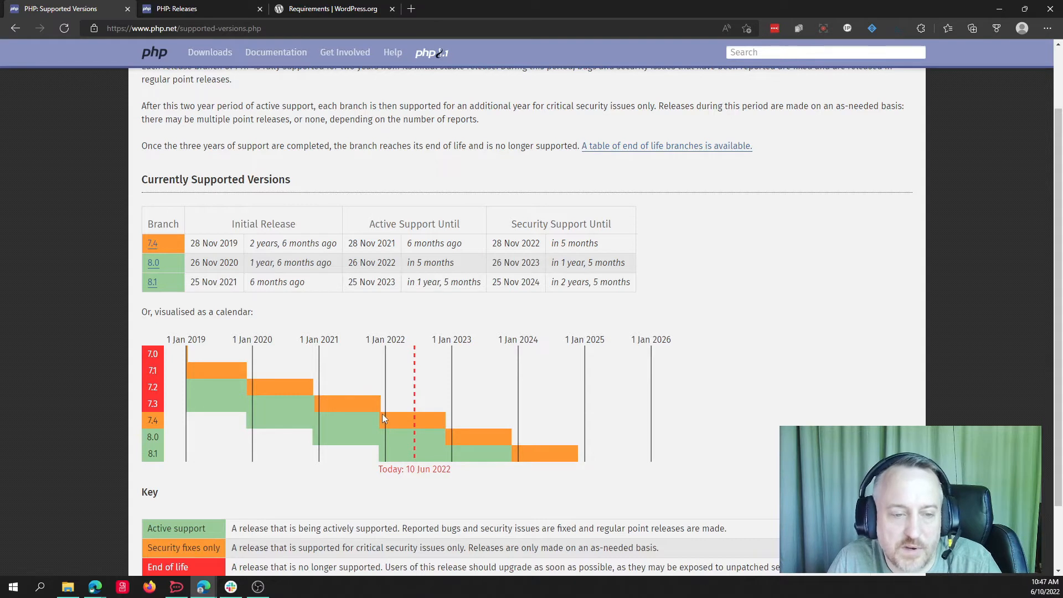
mouse_move(388, 427)
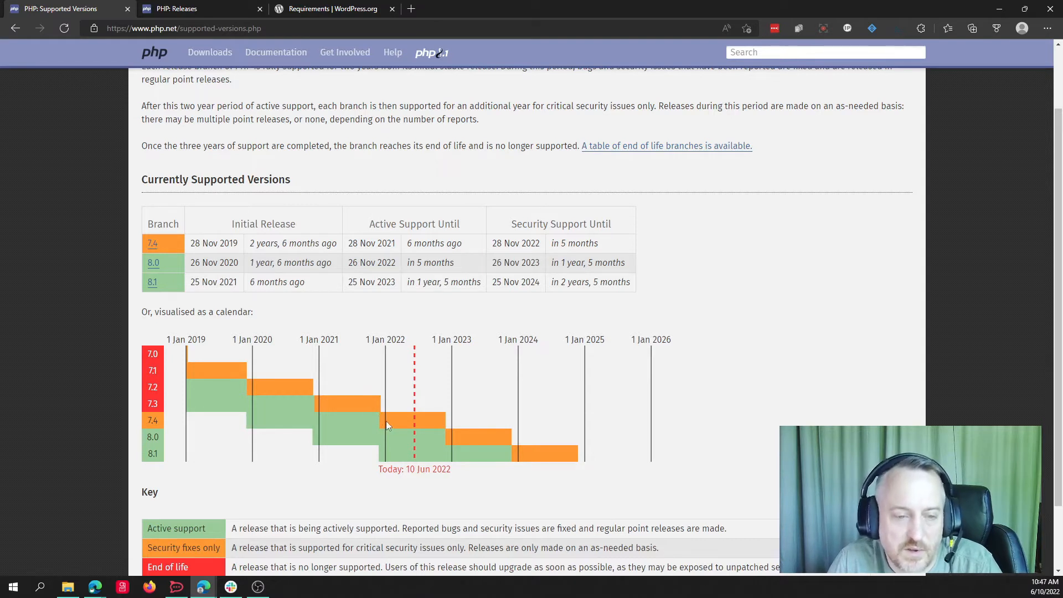
mouse_move(254, 421)
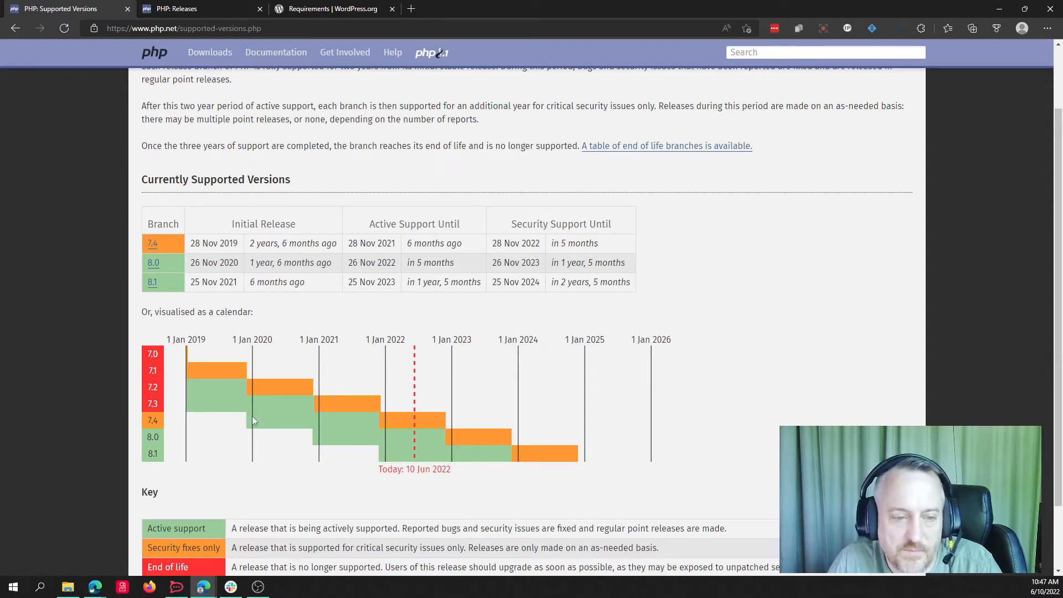
mouse_move(223, 379)
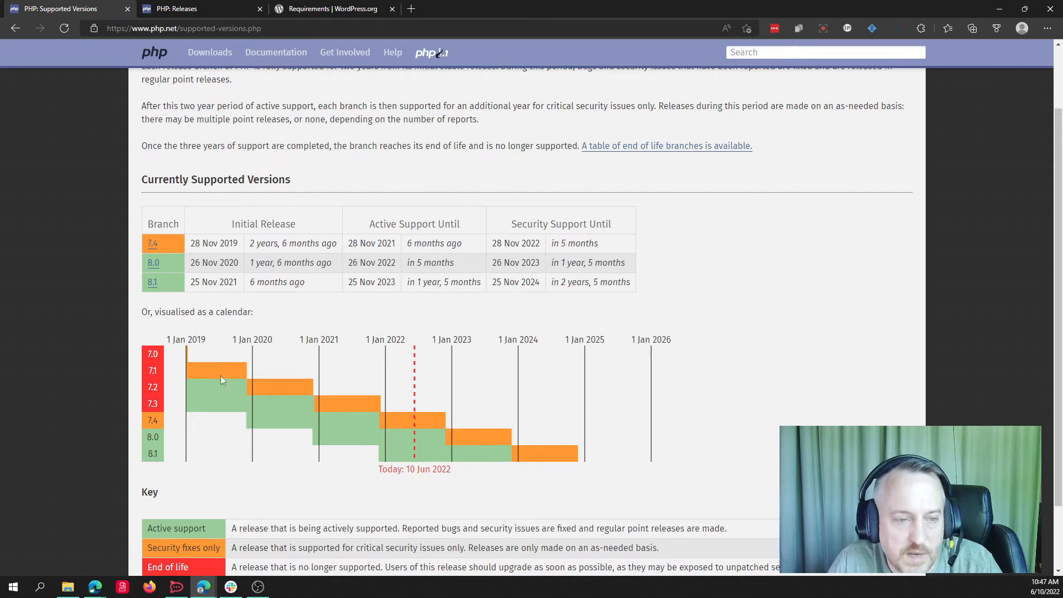
mouse_move(239, 425)
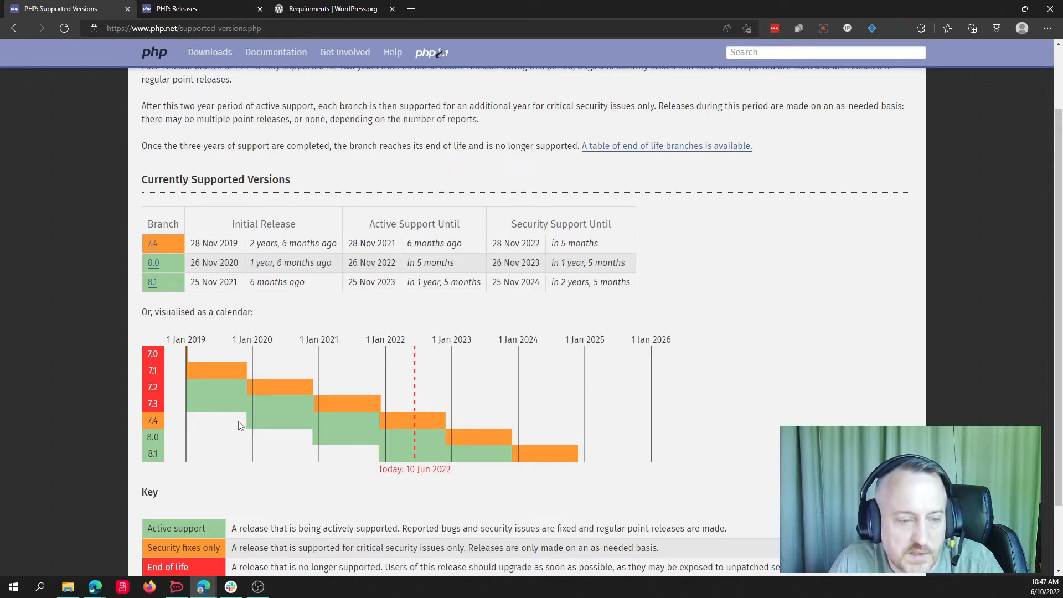
mouse_move(251, 423)
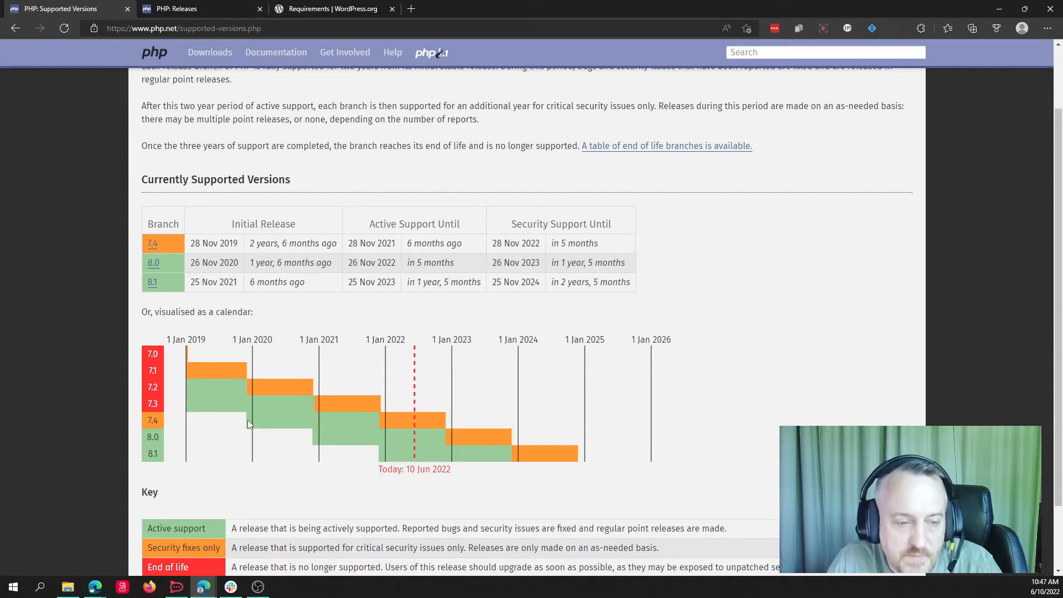
mouse_move(195, 373)
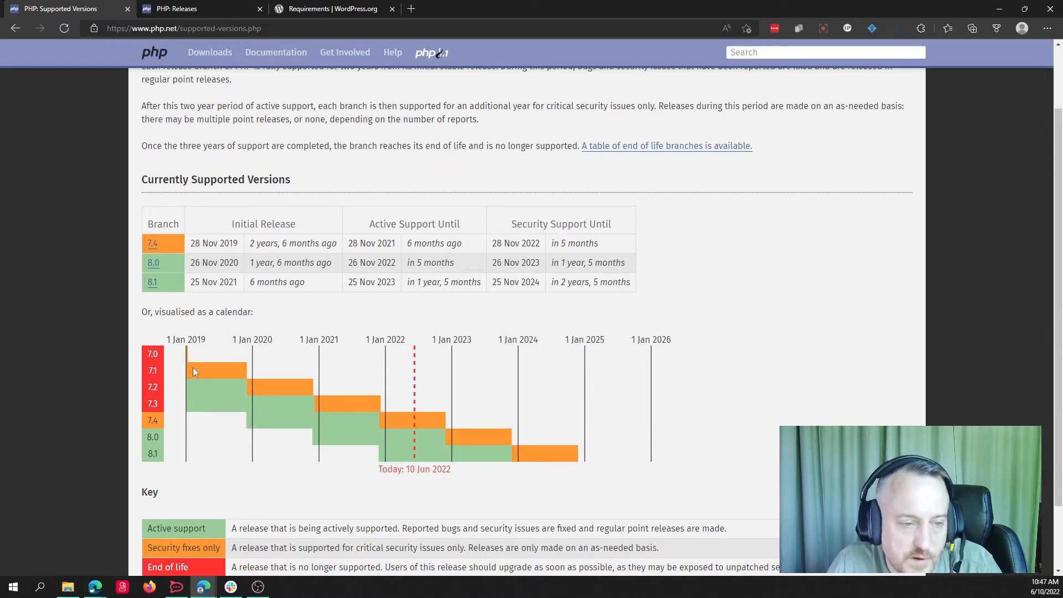
mouse_move(250, 425)
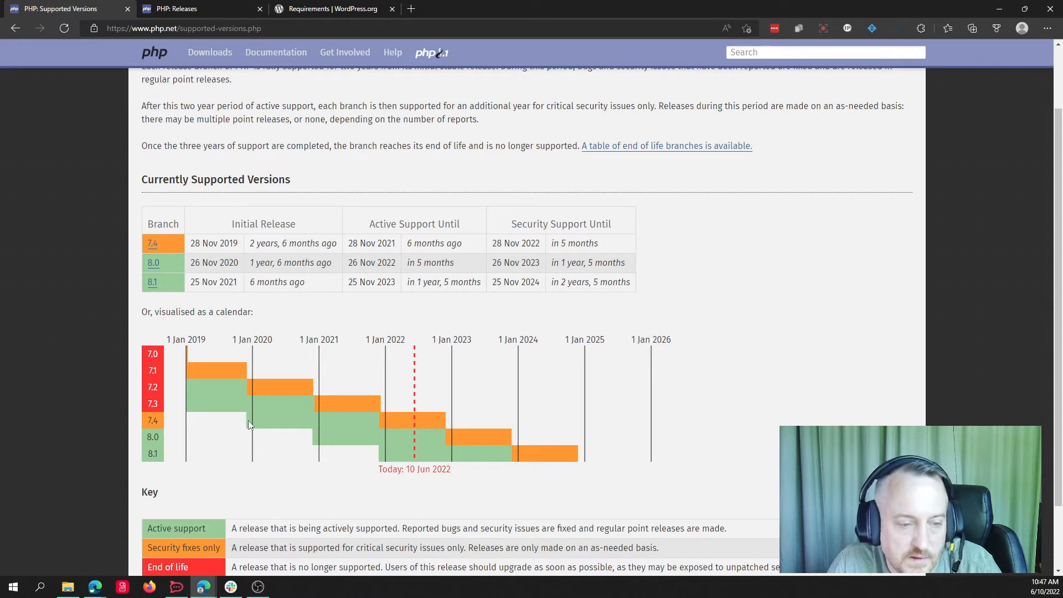
mouse_move(294, 425)
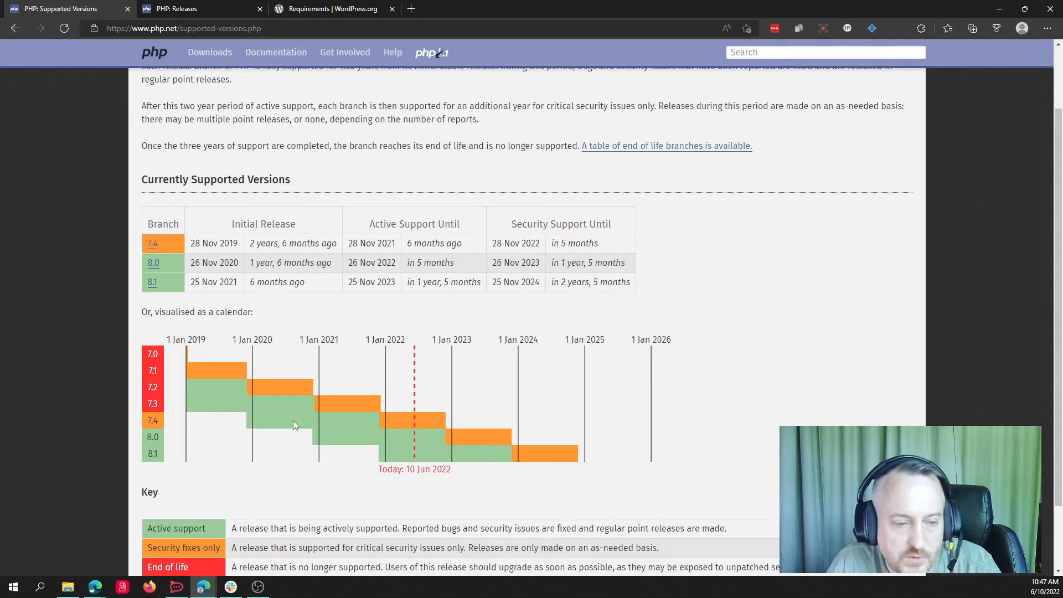
mouse_move(383, 424)
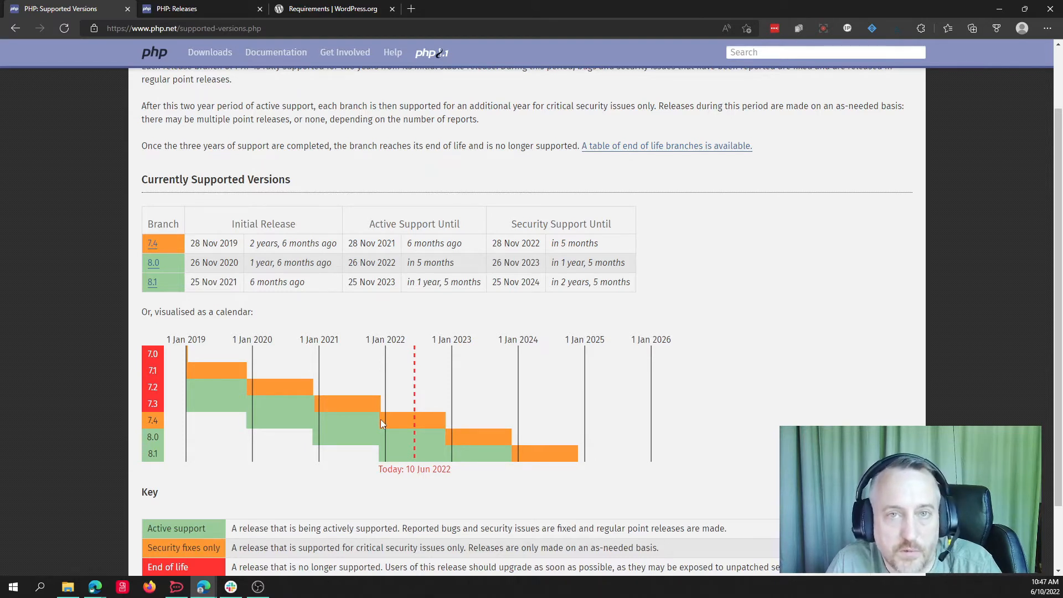
mouse_move(250, 429)
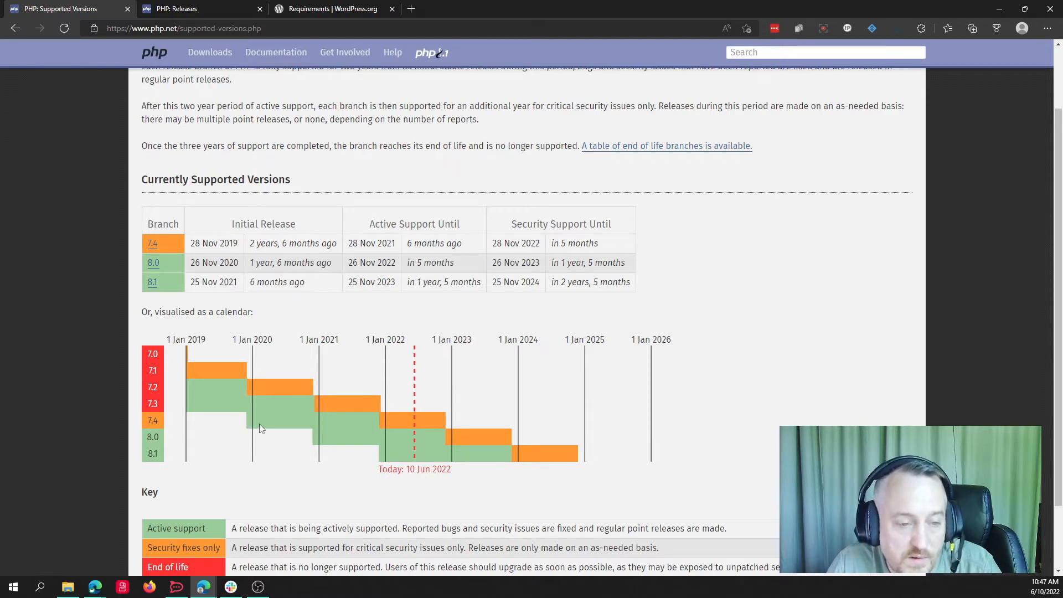
mouse_move(314, 431)
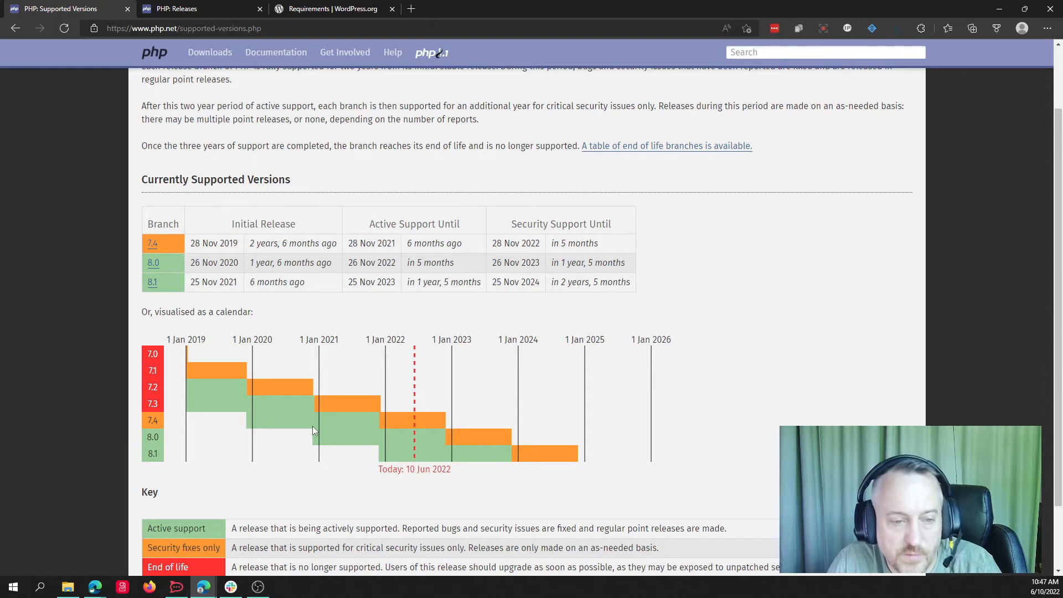
mouse_move(382, 431)
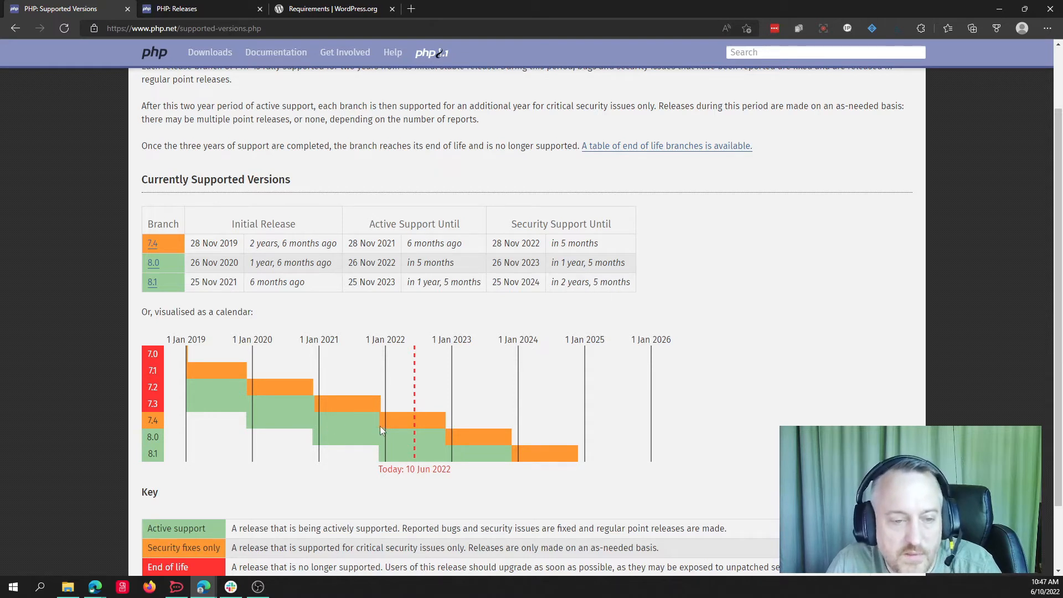
mouse_move(381, 426)
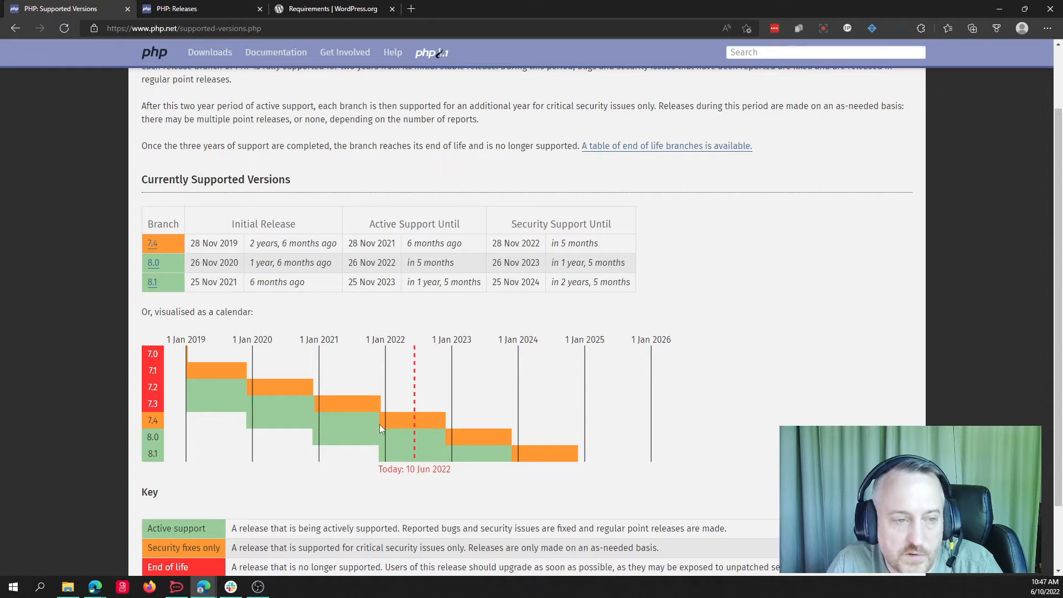
mouse_move(391, 429)
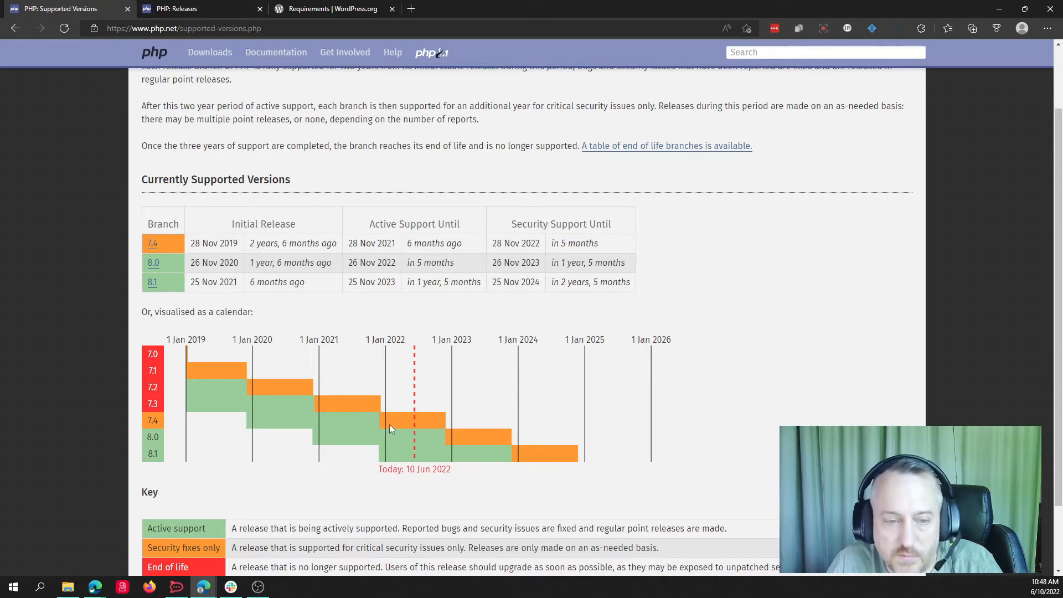
mouse_move(381, 430)
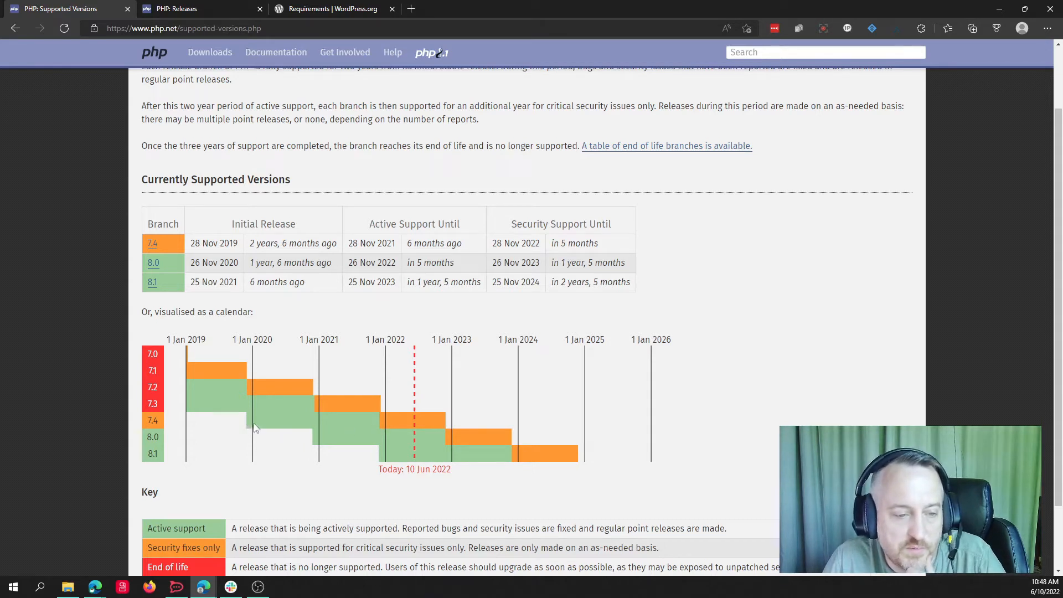
mouse_move(279, 427)
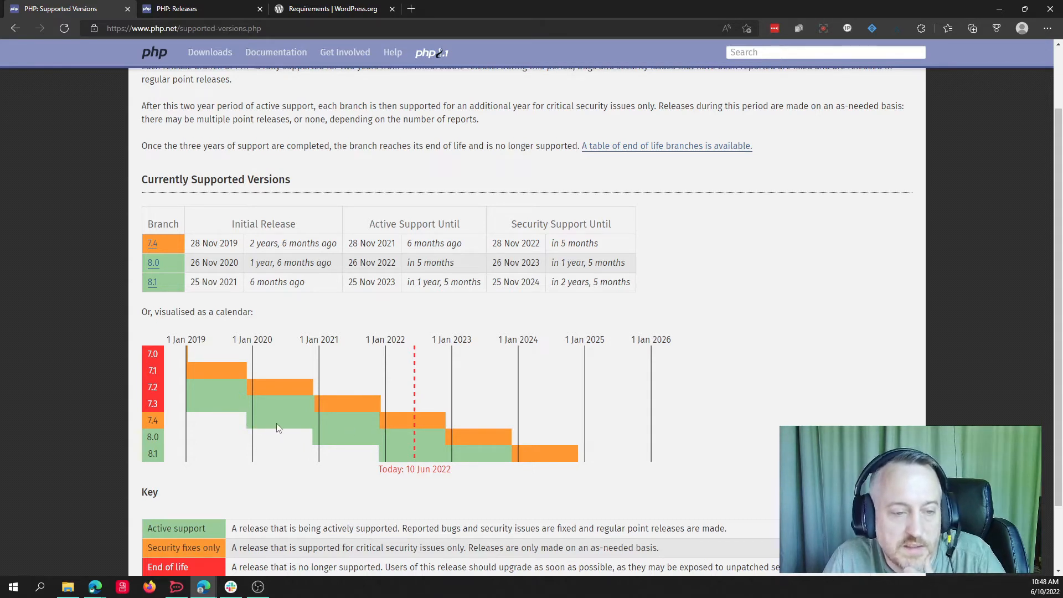
mouse_move(370, 426)
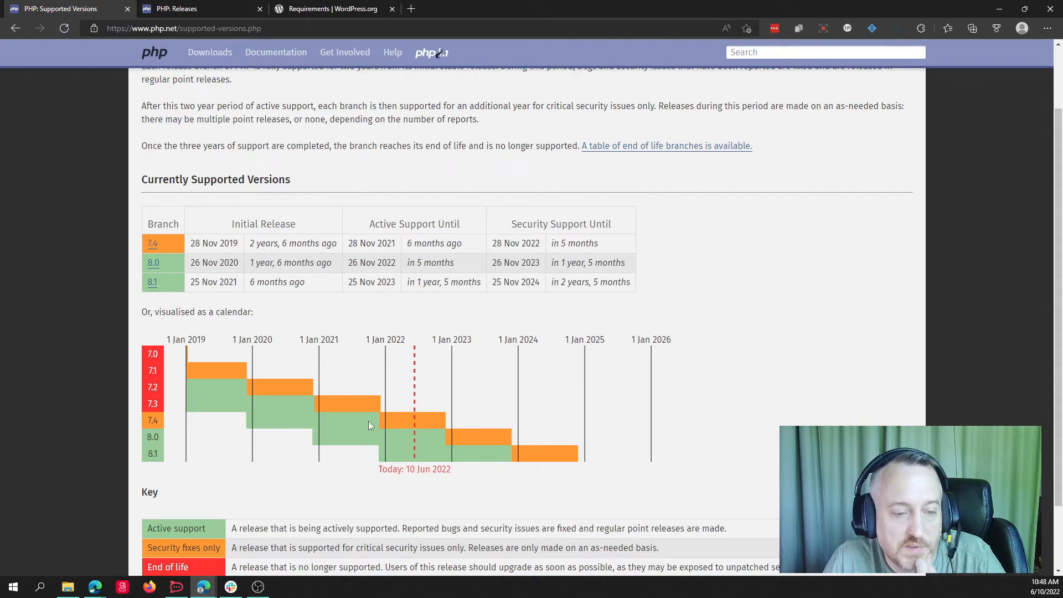
mouse_move(383, 427)
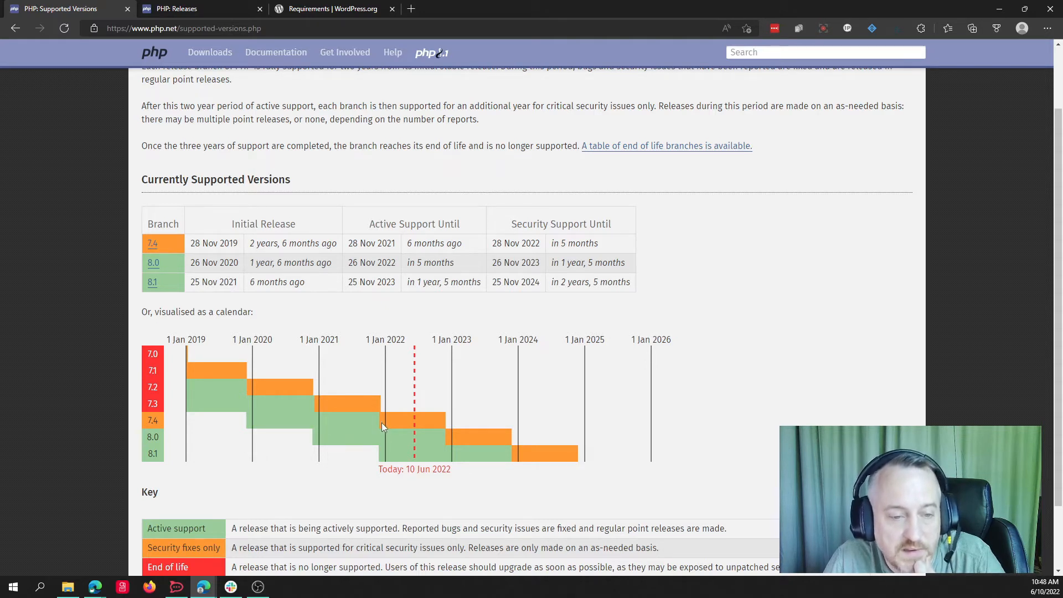
mouse_move(450, 425)
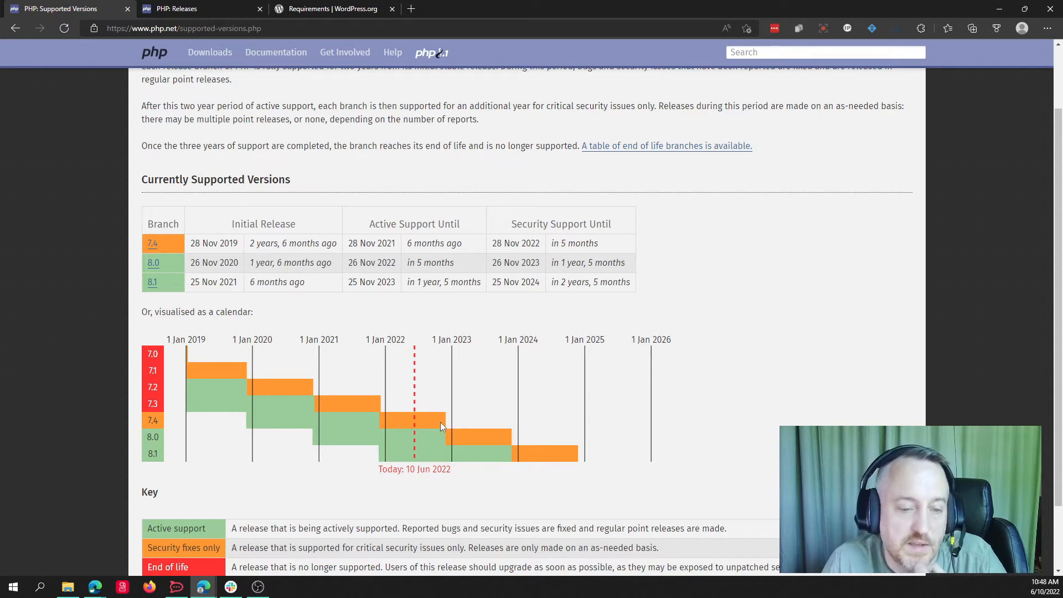
mouse_move(243, 427)
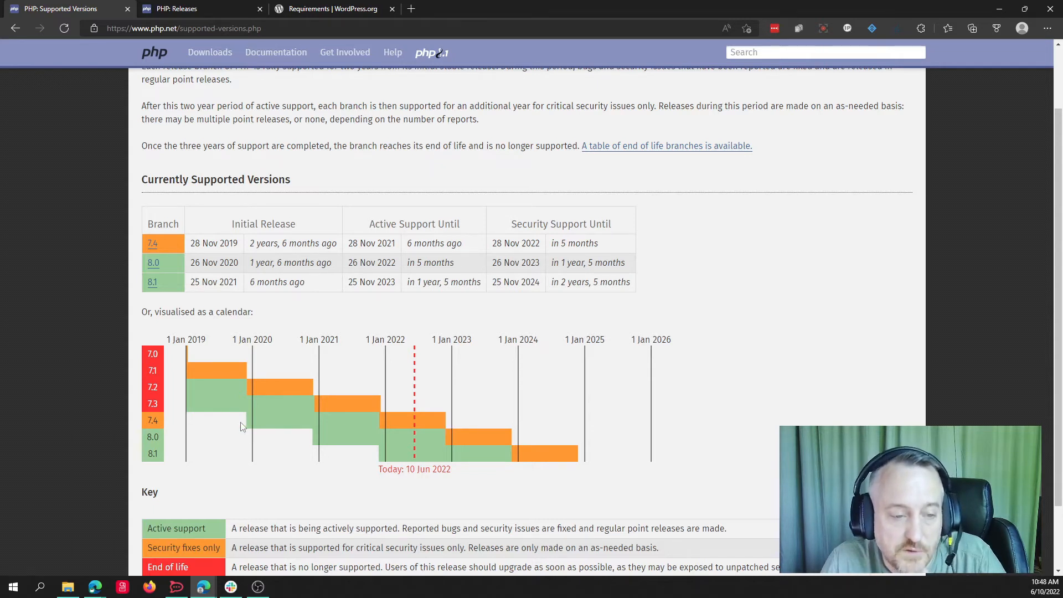
mouse_move(448, 427)
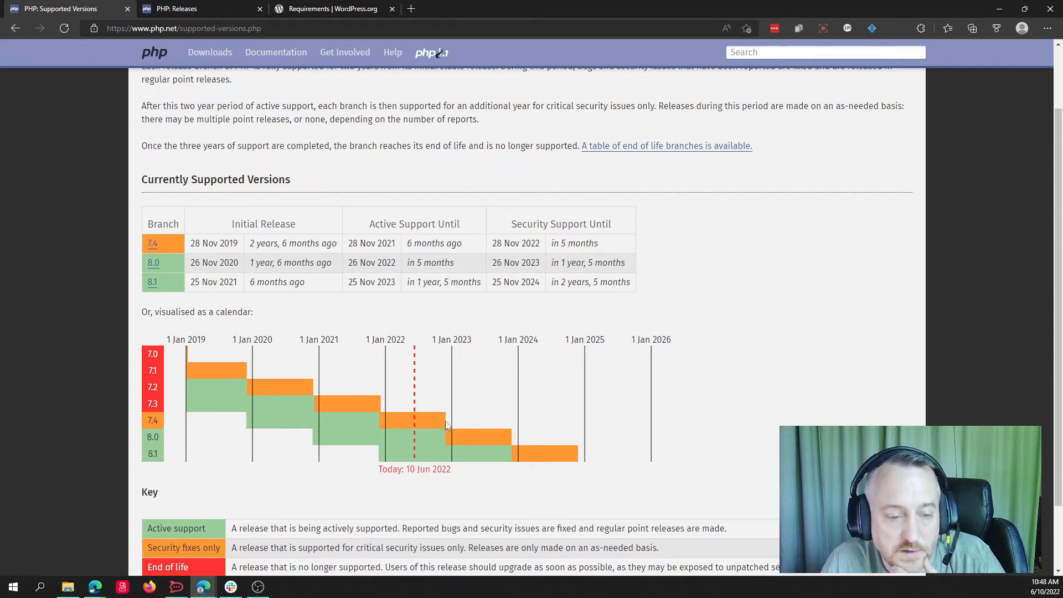
mouse_move(363, 427)
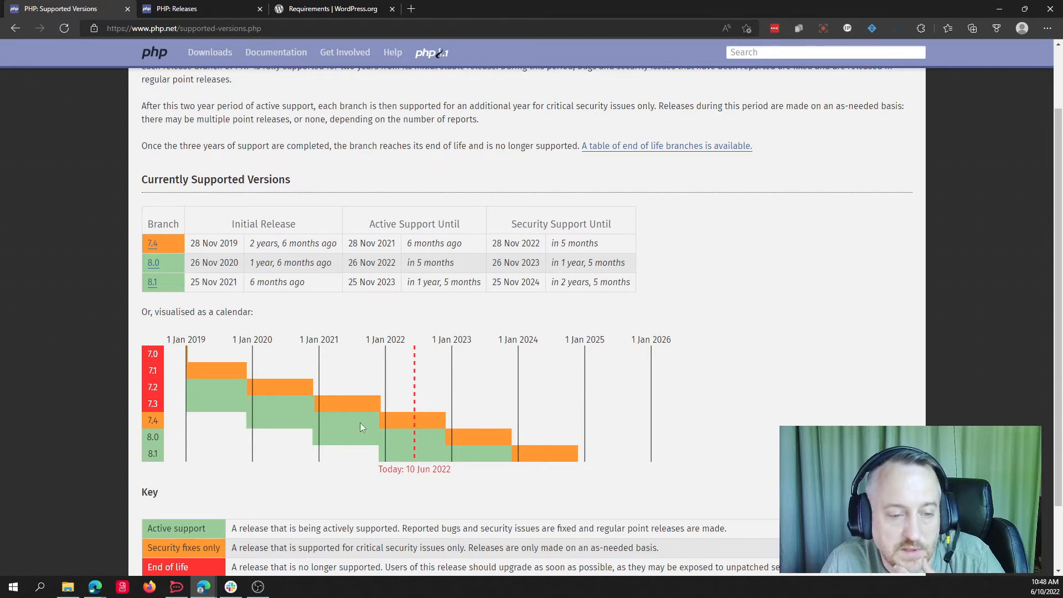
mouse_move(449, 427)
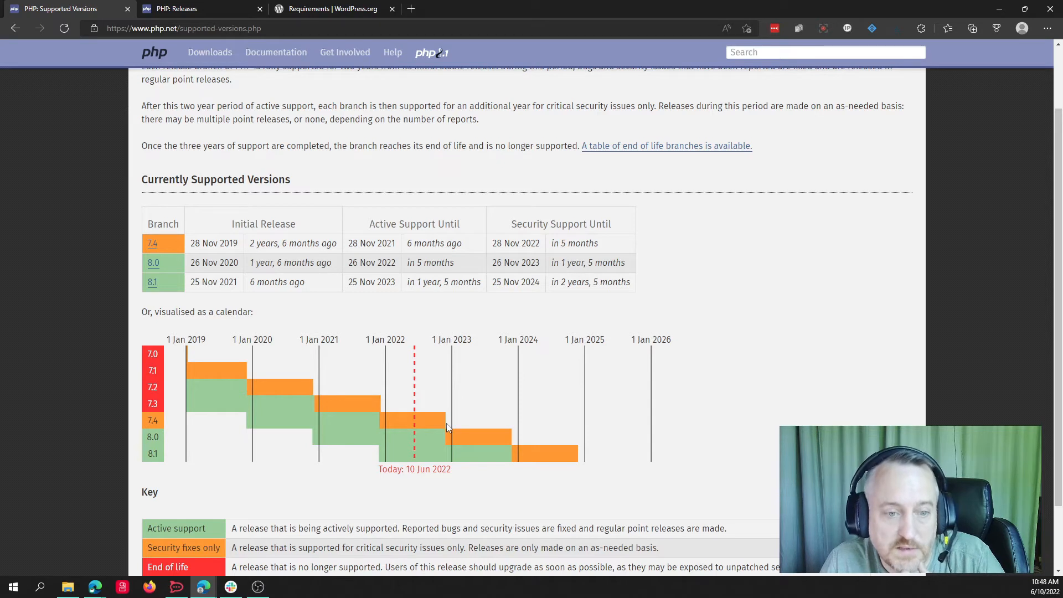
mouse_move(452, 429)
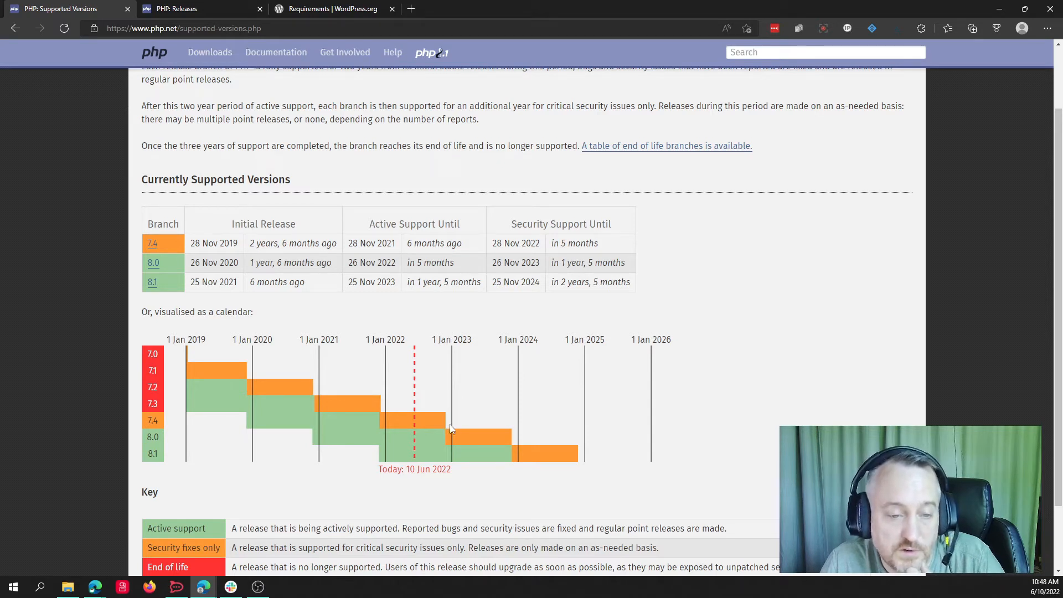
mouse_move(455, 425)
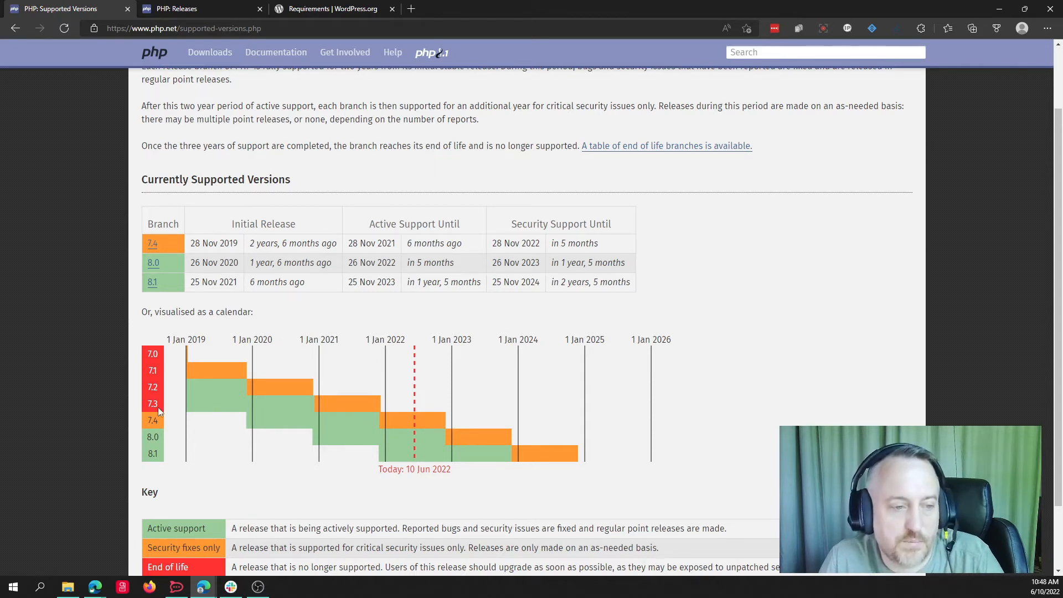
mouse_move(398, 406)
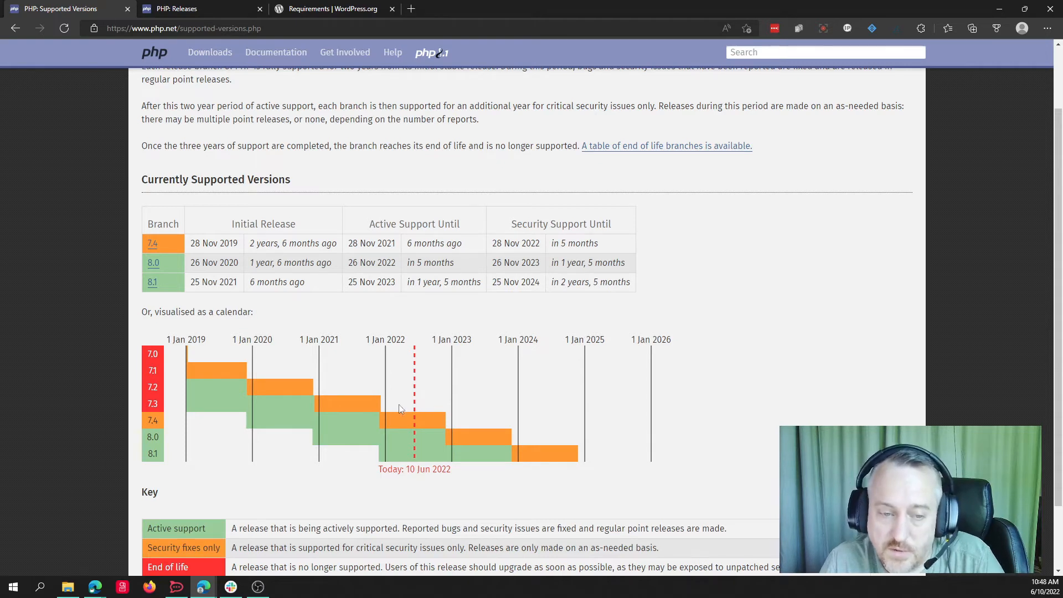
mouse_move(378, 410)
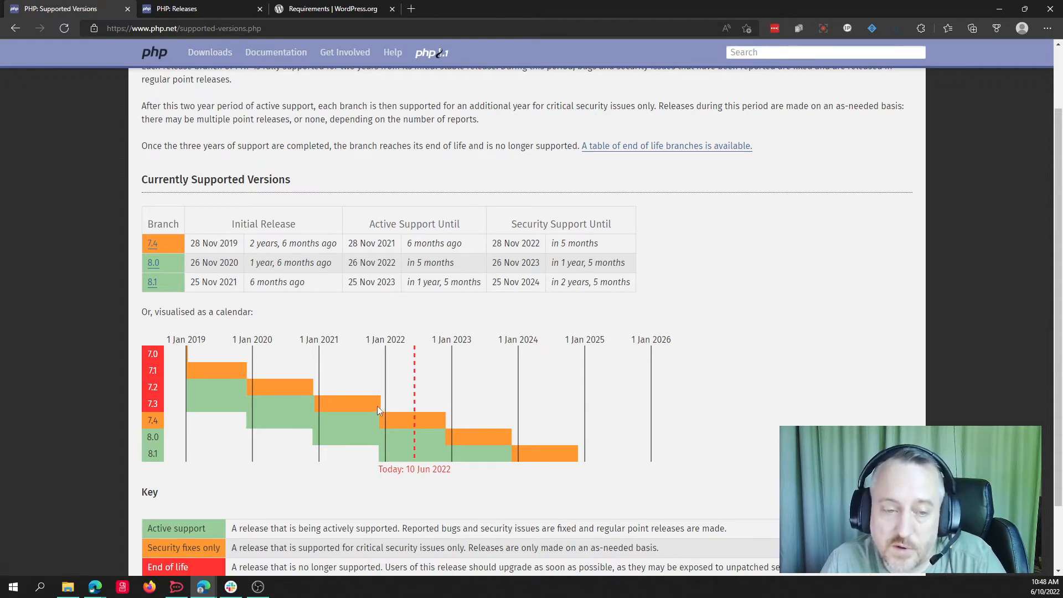
mouse_move(403, 411)
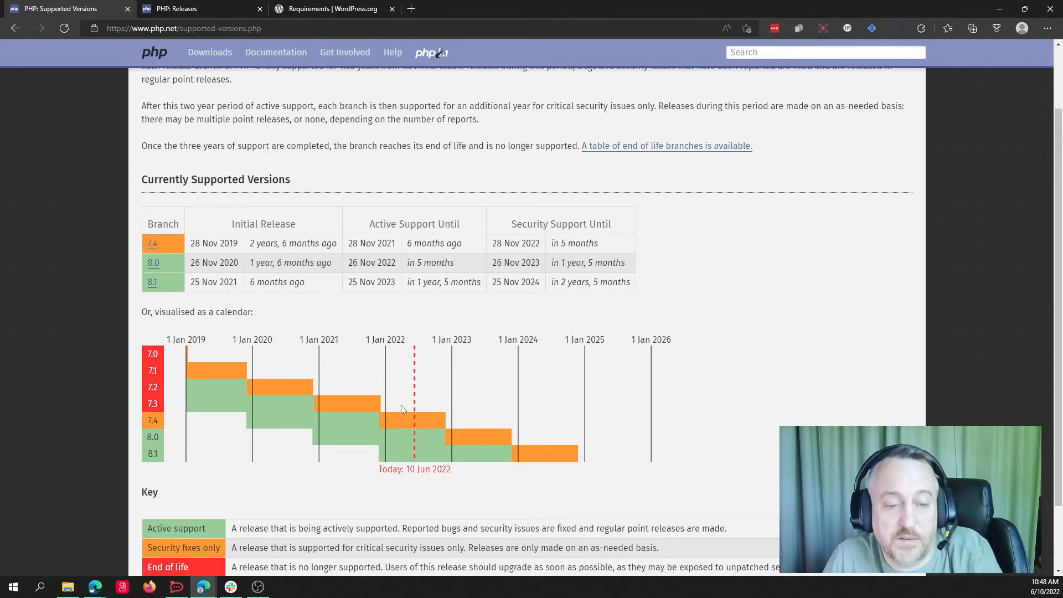
mouse_move(407, 411)
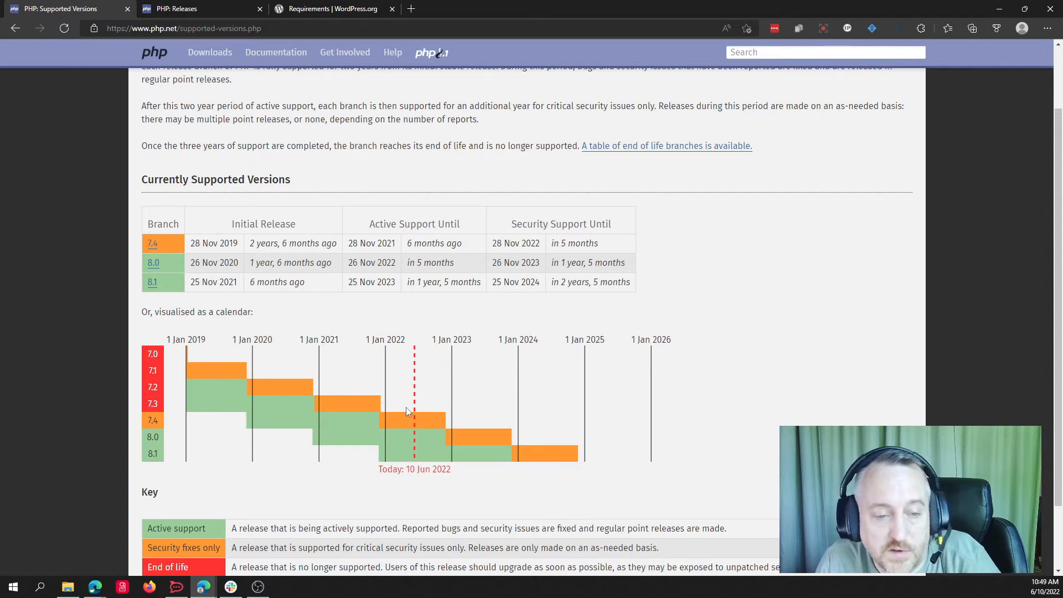
mouse_move(414, 427)
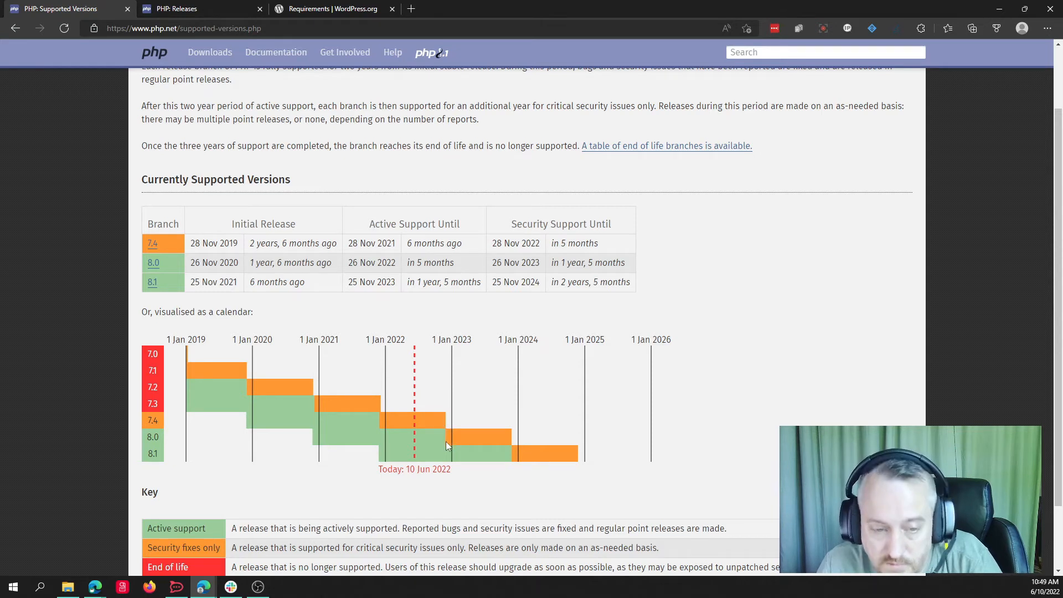
mouse_move(448, 432)
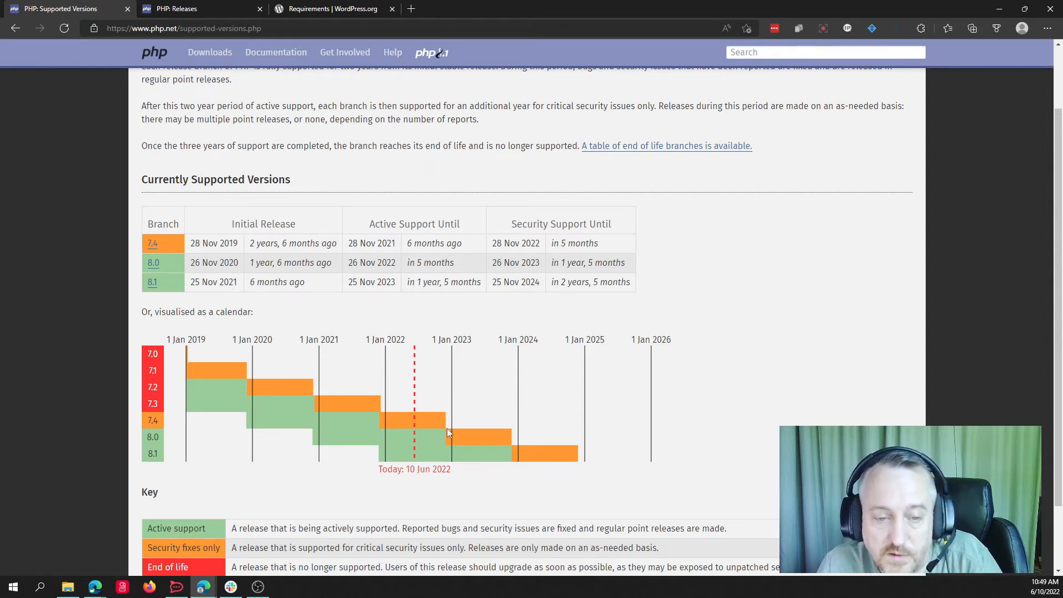
mouse_move(449, 439)
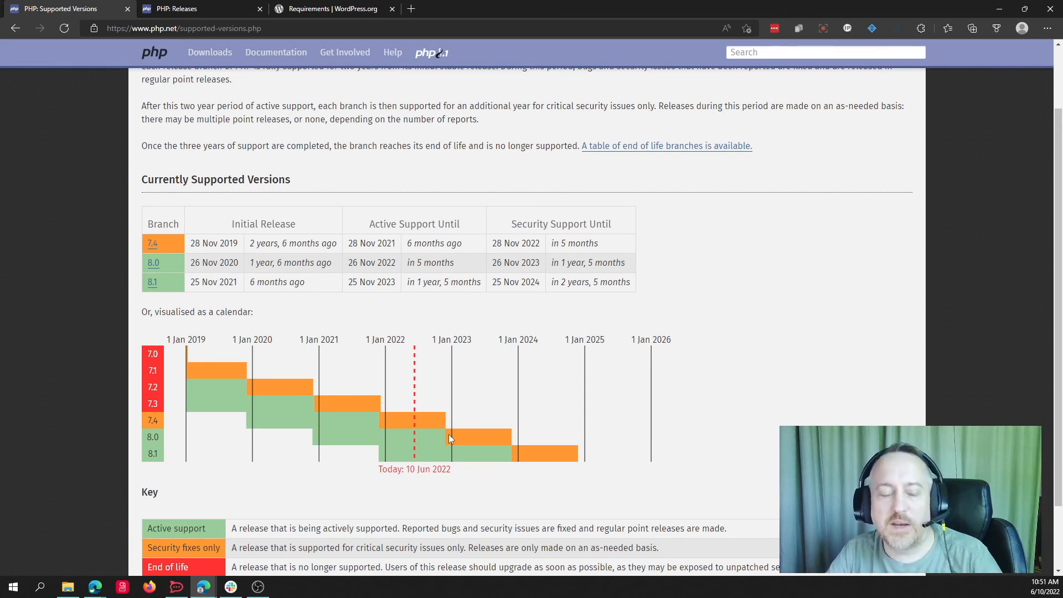
mouse_move(367, 448)
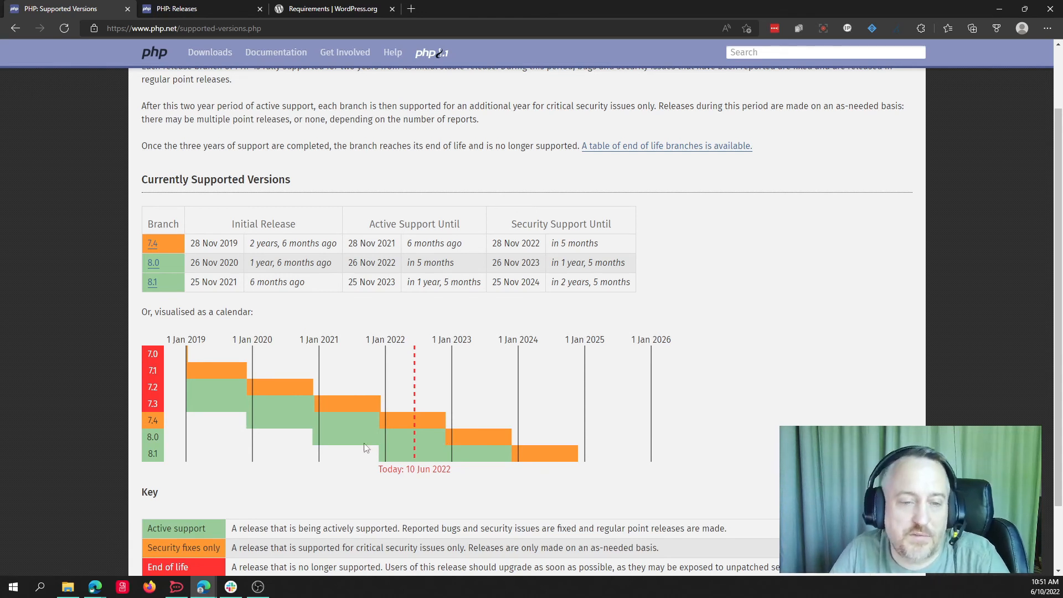
mouse_move(472, 483)
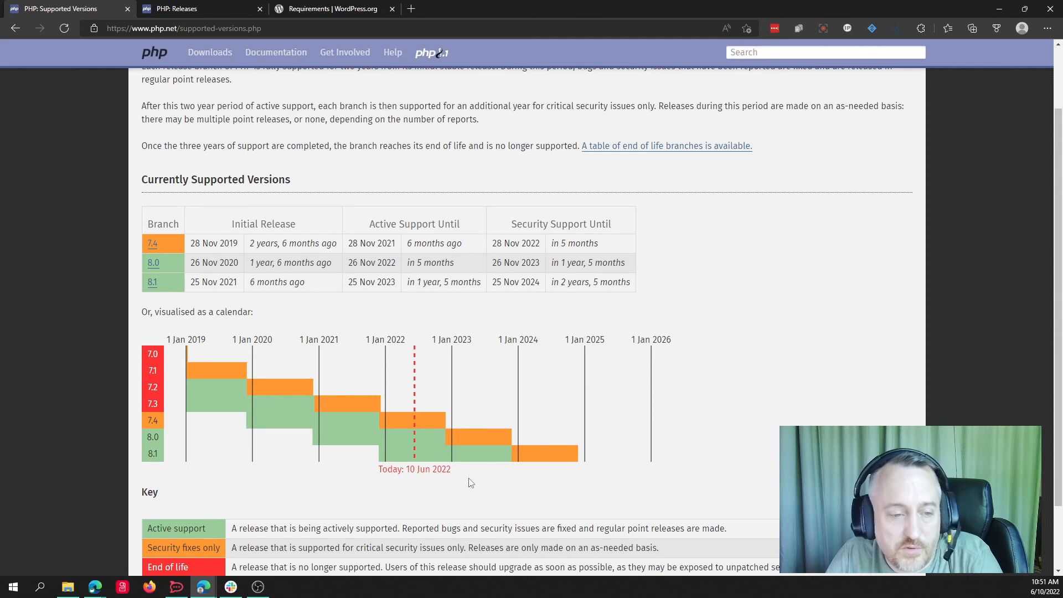
mouse_move(430, 449)
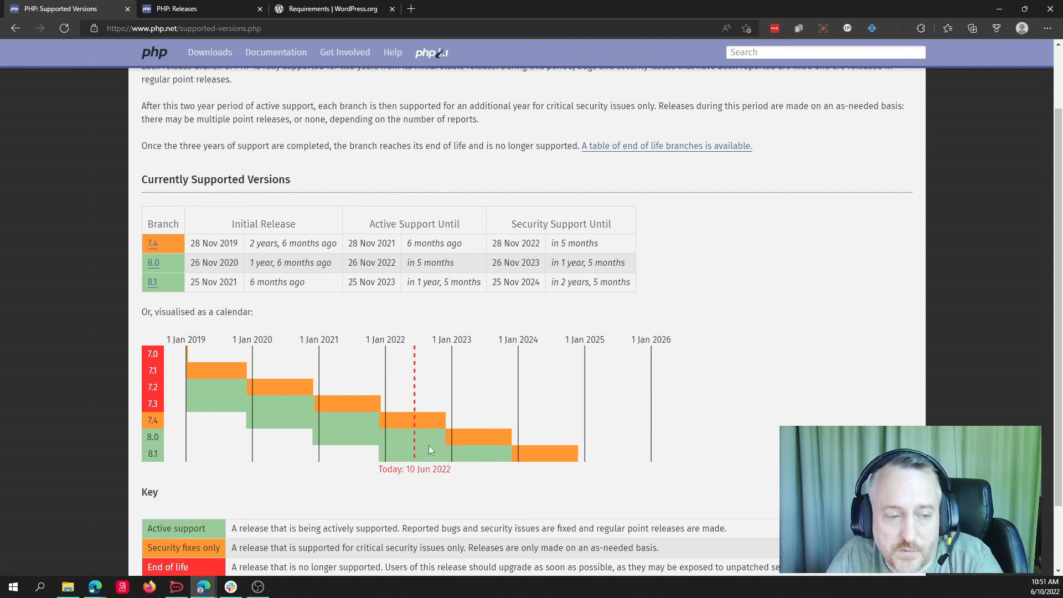
mouse_move(478, 443)
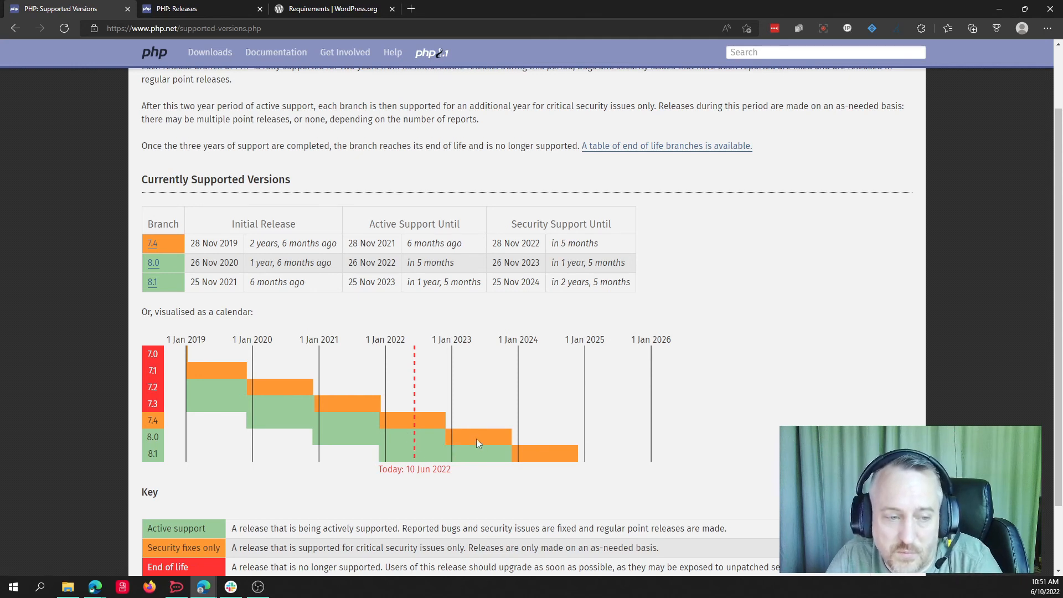
mouse_move(414, 427)
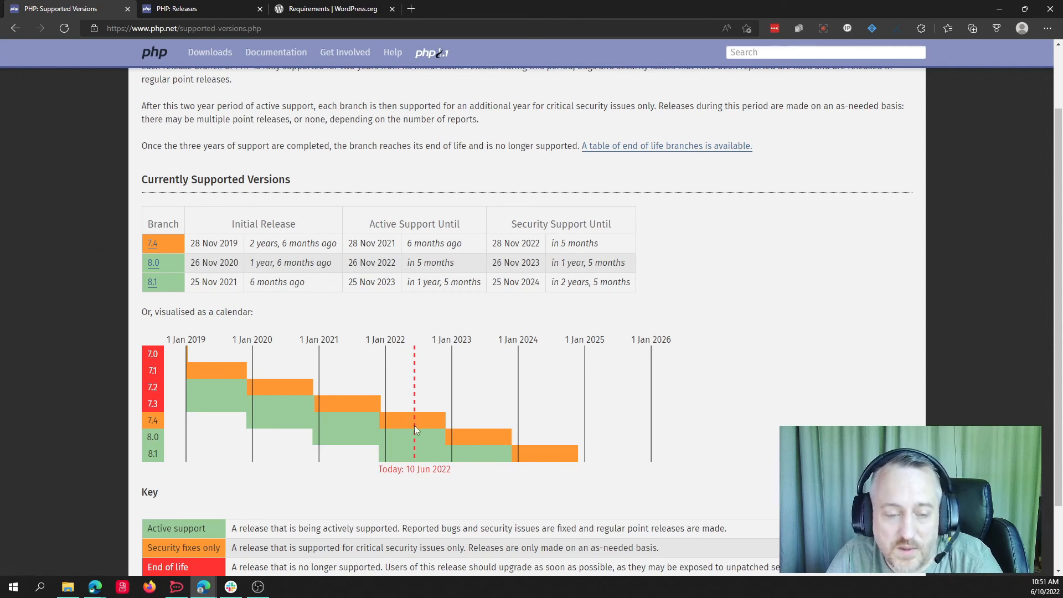
mouse_move(422, 429)
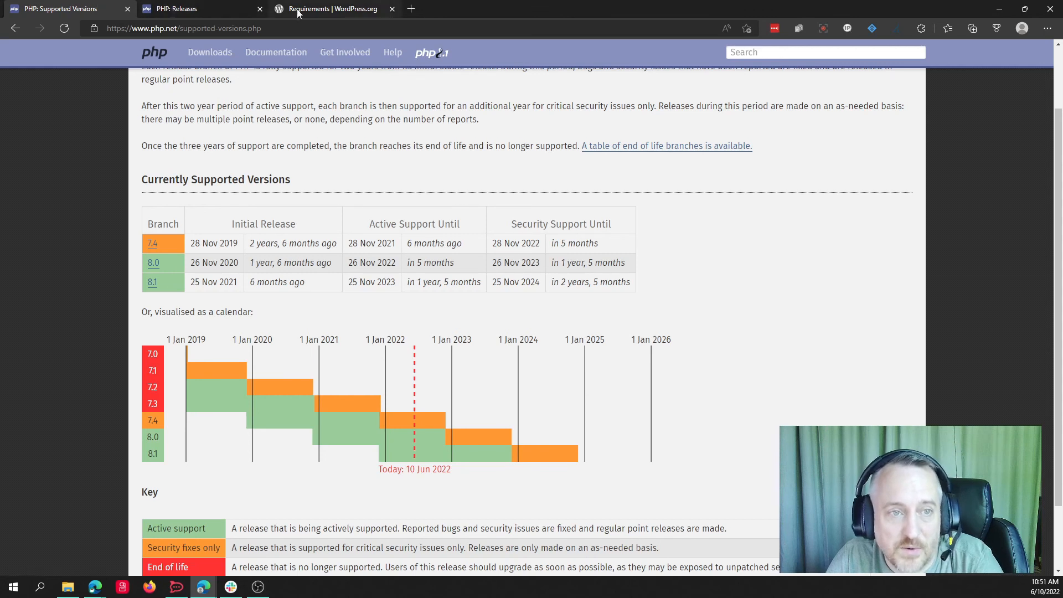
click(336, 9)
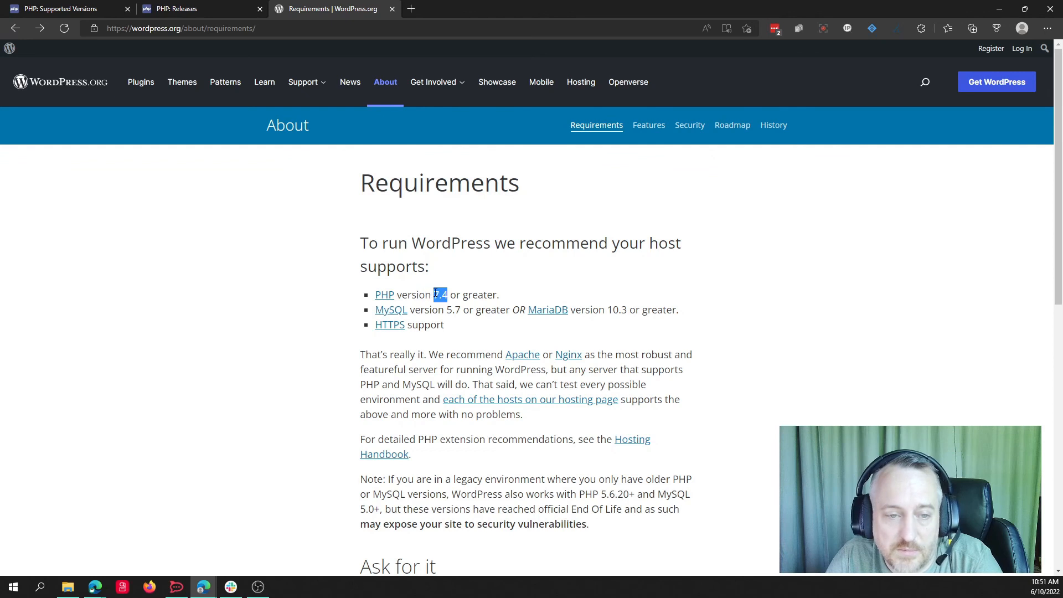
mouse_move(217, 38)
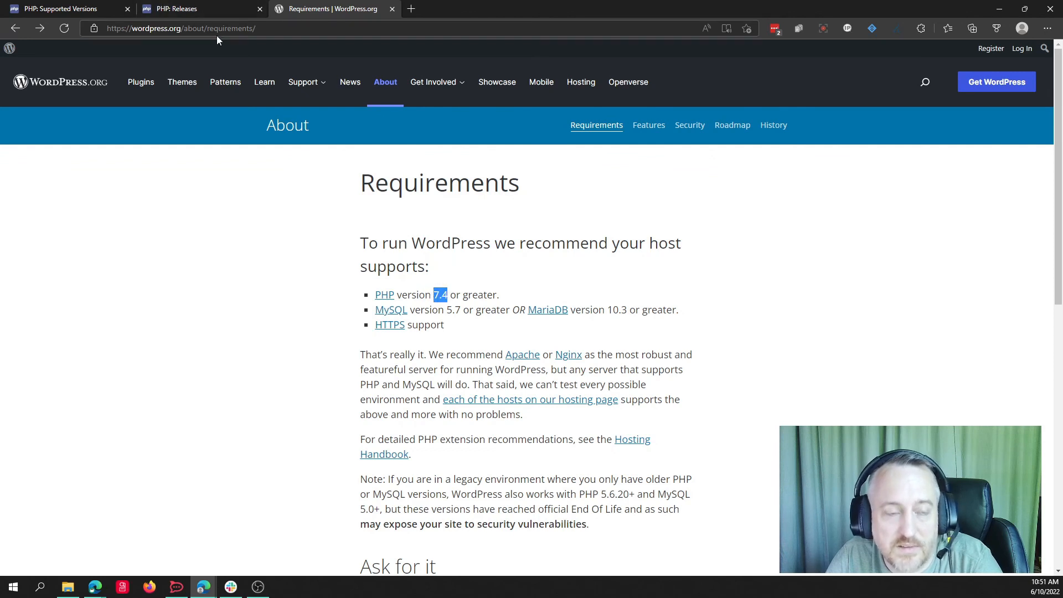